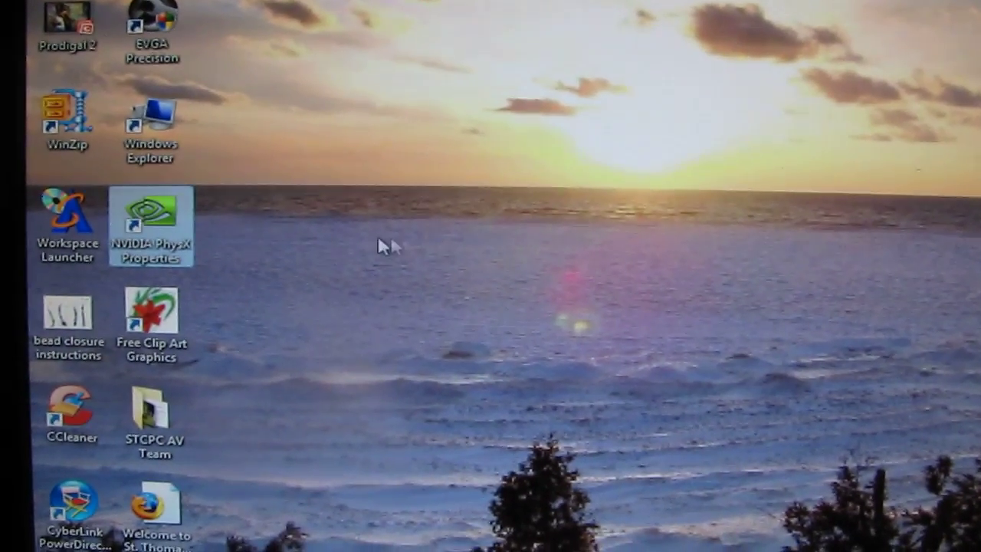
pyautogui.moveTo(202, 238)
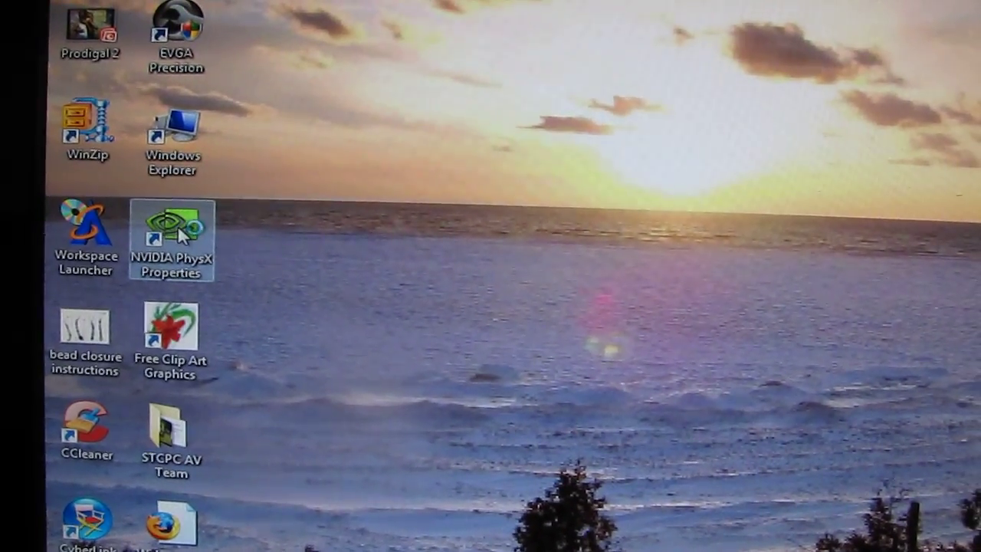
# Launch NVIDIA Control Panel and go to 'Set up multiple displays' showing clones 2a/2b
pyautogui.doubleClick(173, 230)
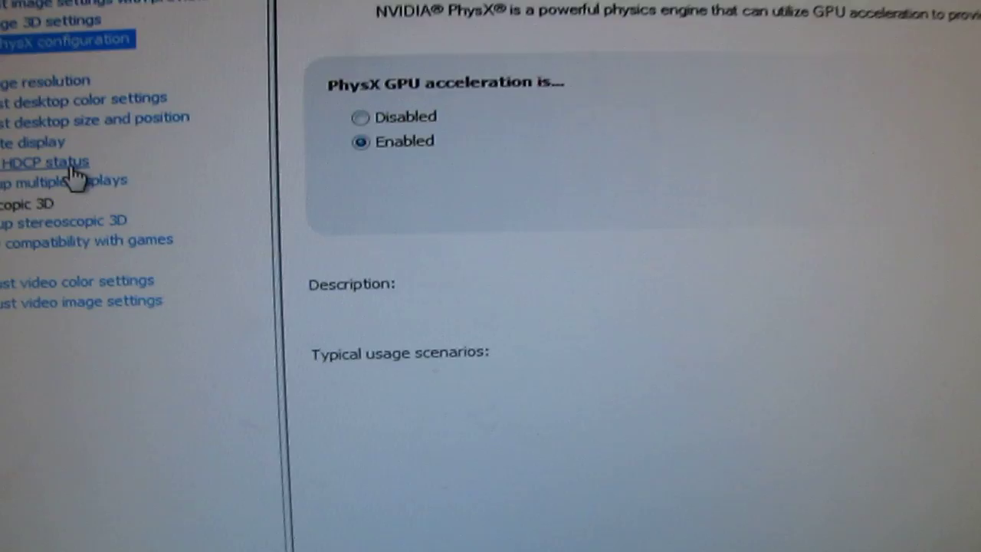
pyautogui.click(339, 248)
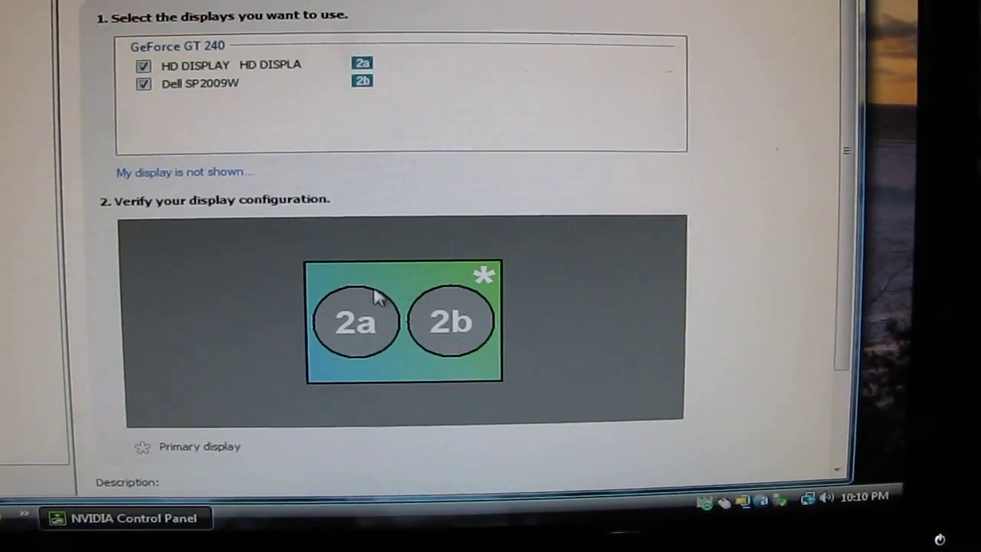
# Switch 2a/2b clones to extended desktop with Dell SP2009W as primary display 1
pyautogui.click(356, 320)
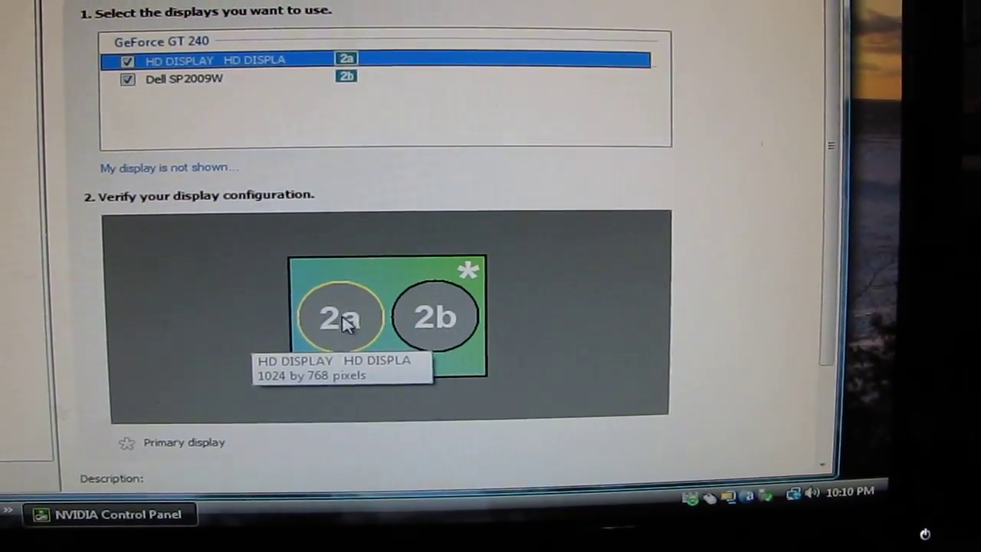
pyautogui.rightClick(340, 317)
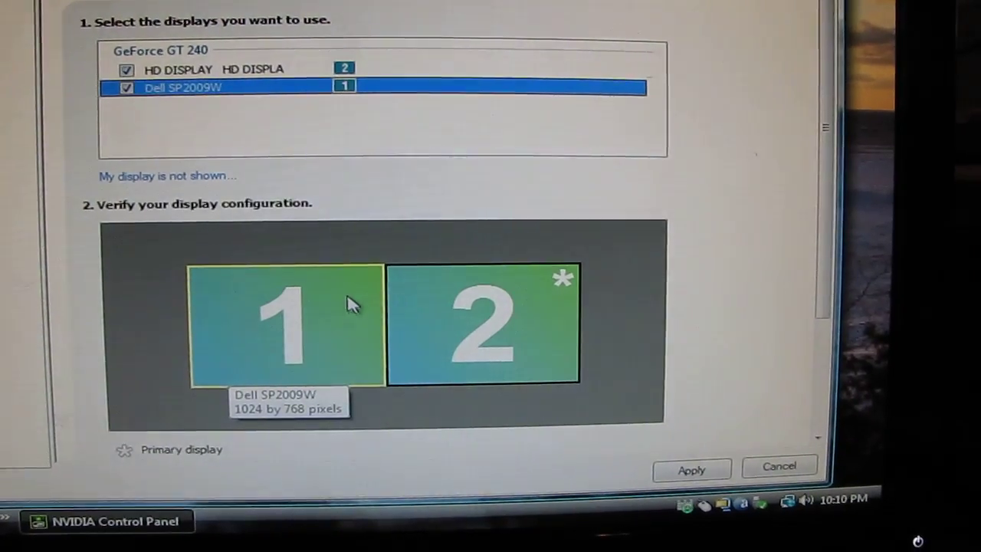
pyautogui.rightClick(483, 322)
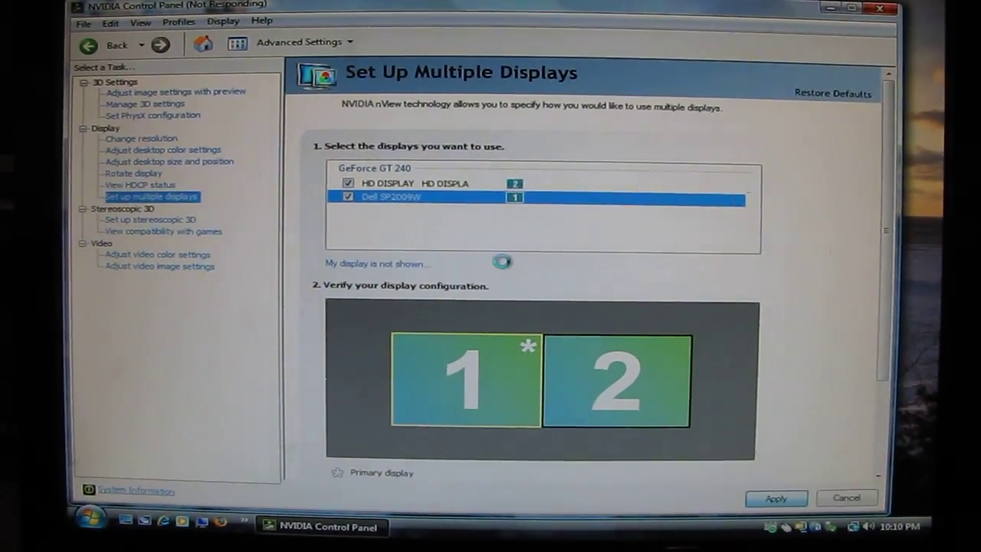
# Apply the extended layout and confirm Yes to keep it, Dell display 1 primary
pyautogui.click(776, 498)
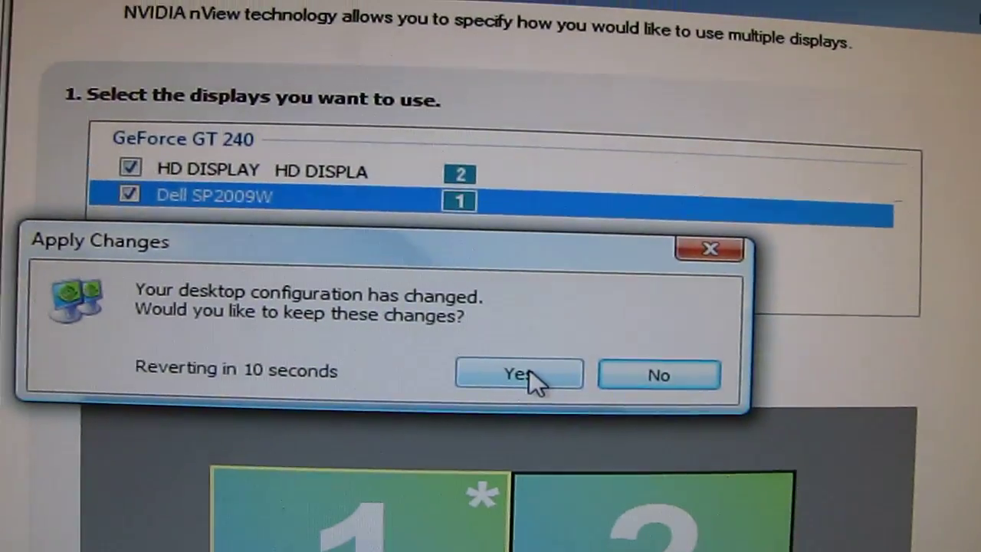
pyautogui.click(518, 374)
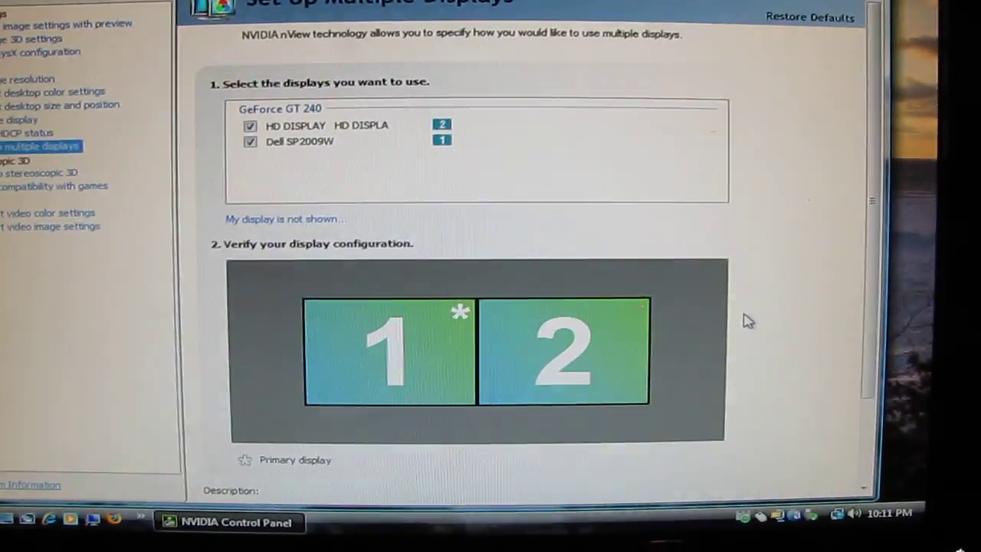
pyautogui.scroll(-3)
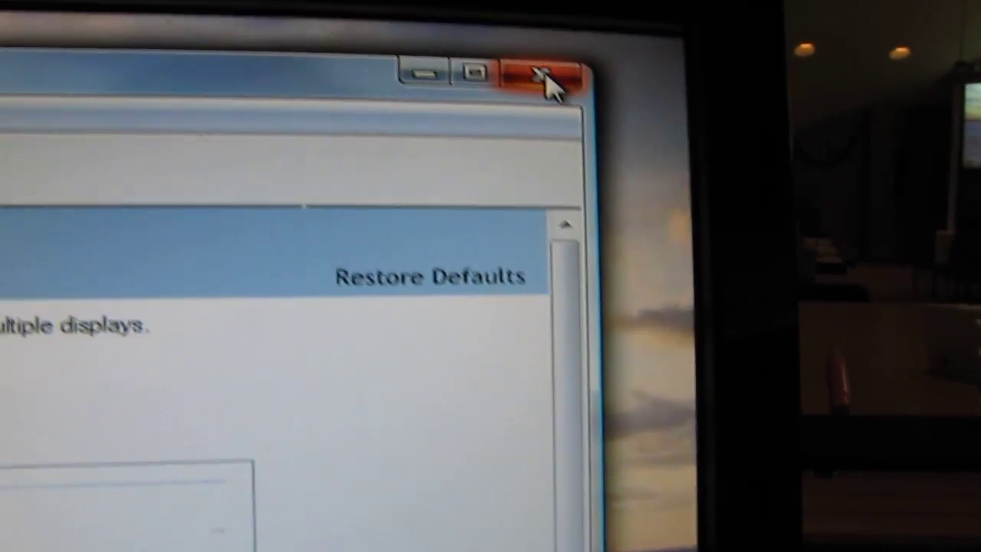
# Close NVIDIA Control Panel and relaunch it from the desktop shortcut
pyautogui.click(544, 75)
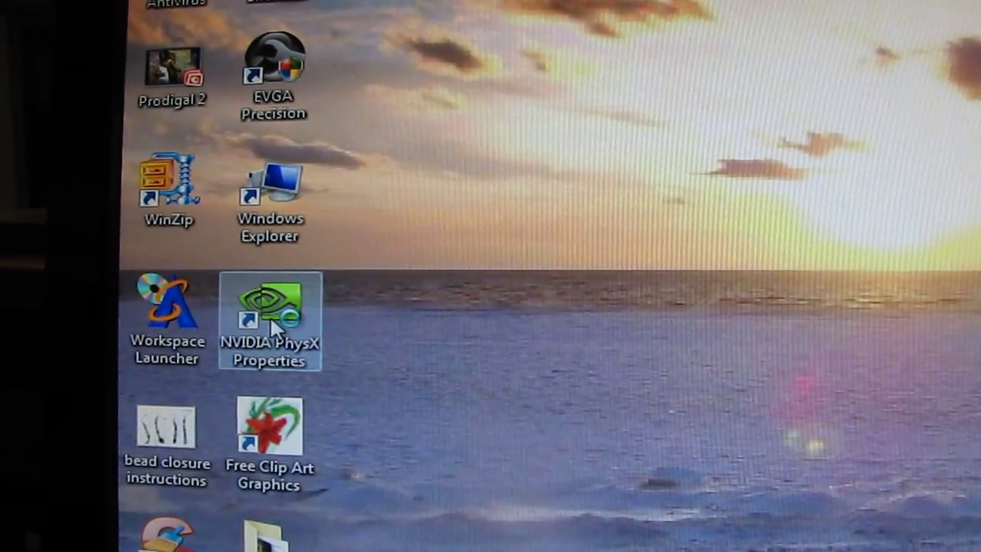
pyautogui.doubleClick(269, 306)
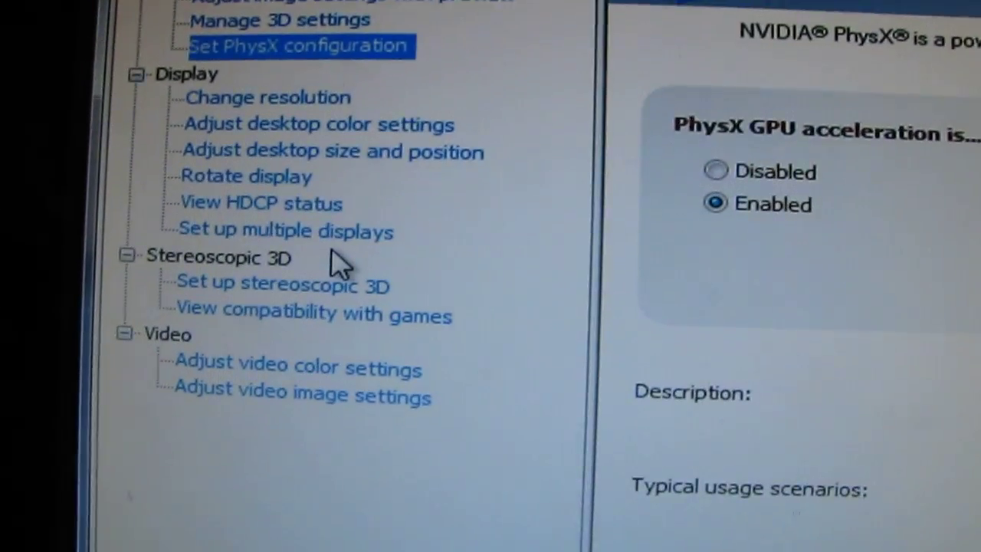
# Return to 'Set up multiple displays' with the monitors cloned again as 2a/2b
pyautogui.click(284, 230)
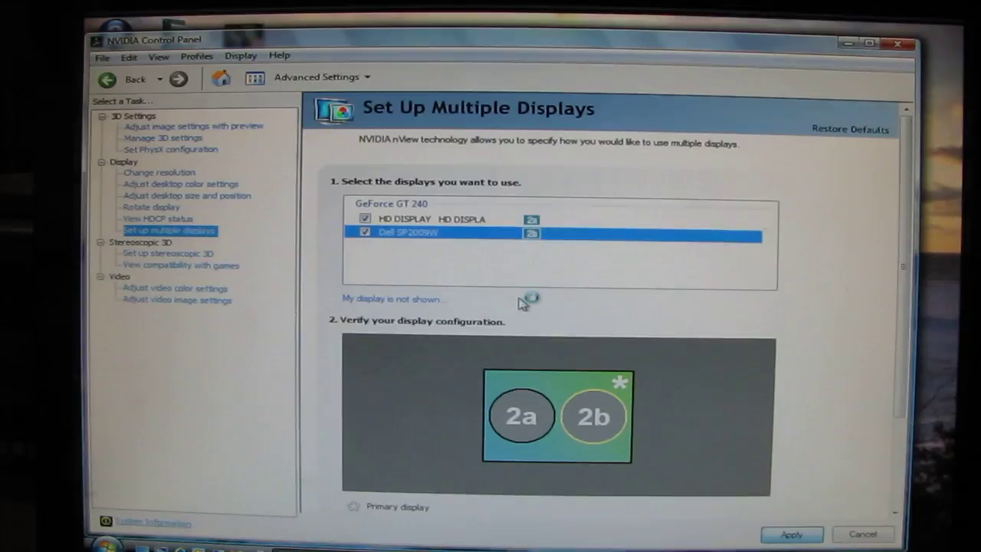
# Apply the cloned 2a/2b configuration and confirm Yes to keep it
pyautogui.click(791, 533)
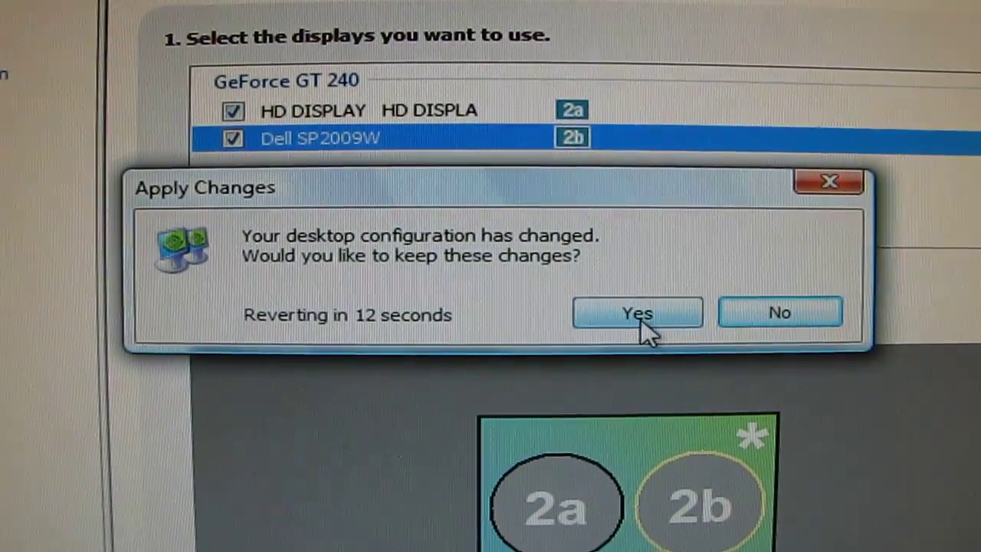
pyautogui.click(638, 313)
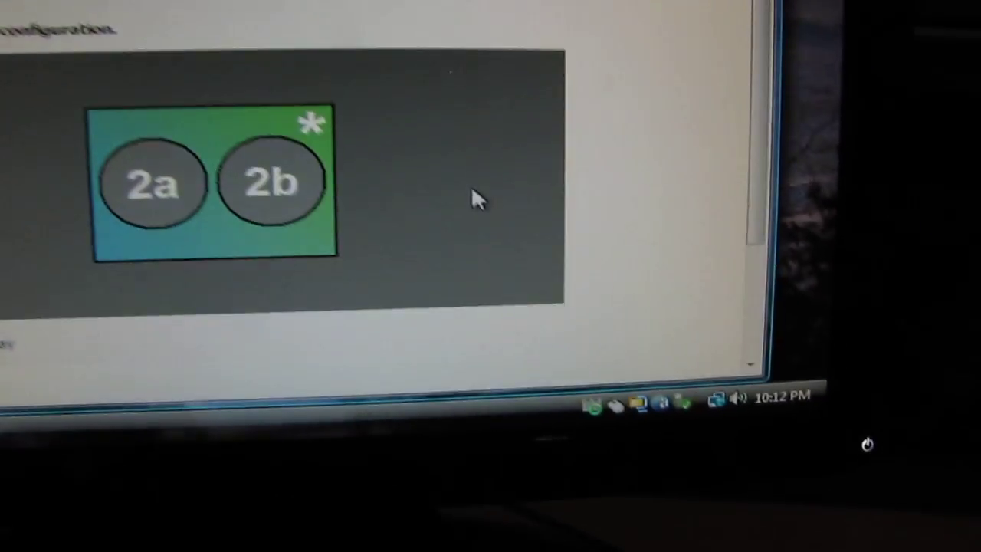